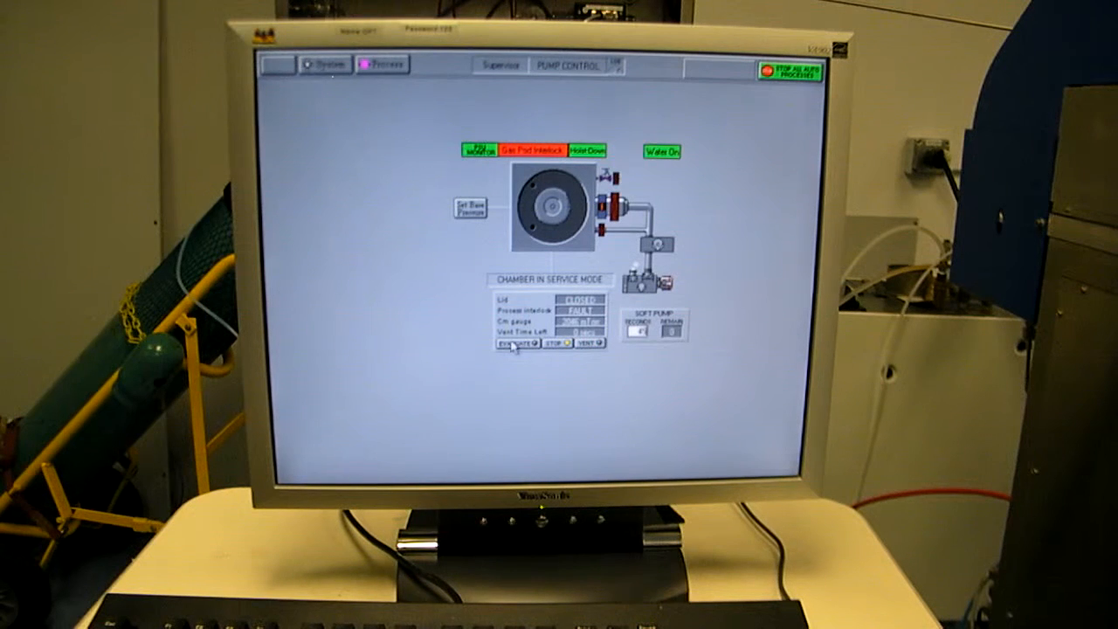
- Start evacuating the closed chamber from the Pump Control screen
click(502, 355)
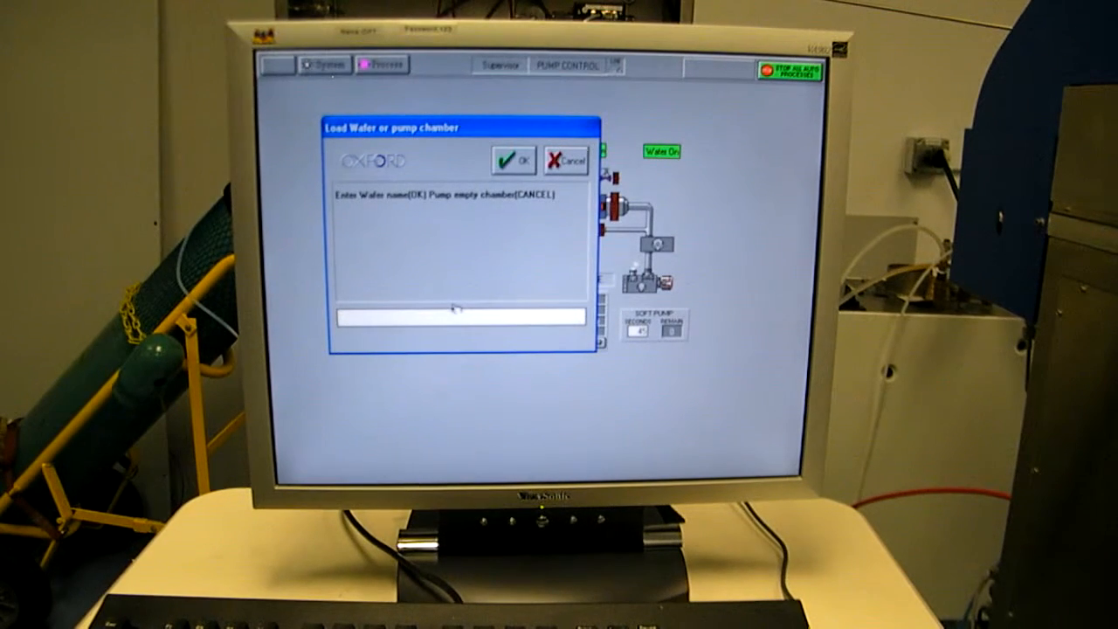
- Name the loaded wafer 'test' and confirm so the chamber evacuates
text(test)
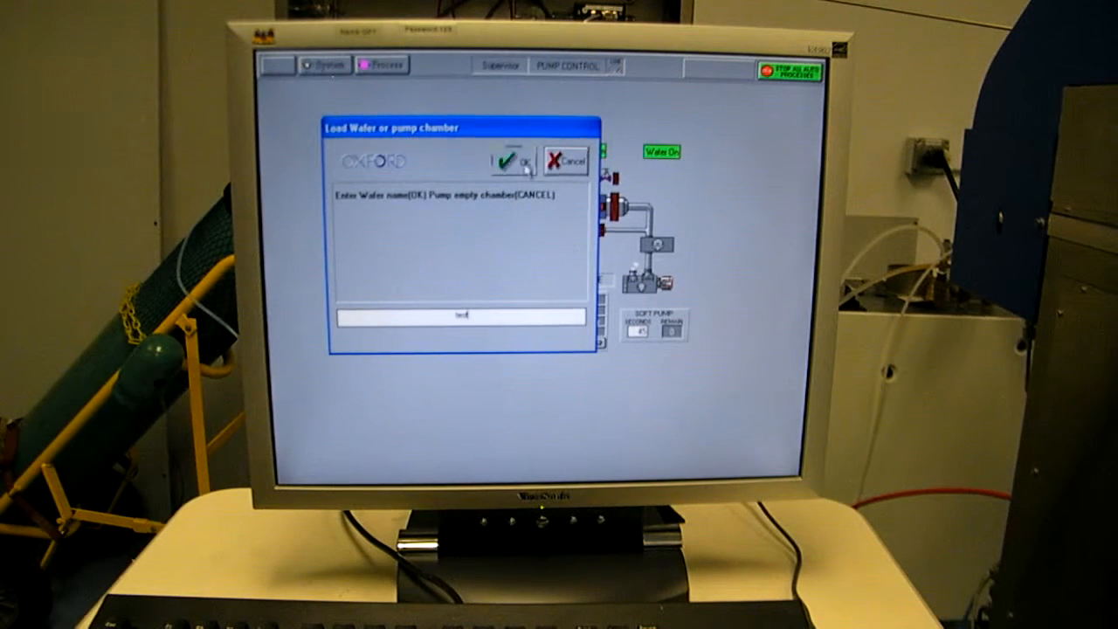
click(506, 162)
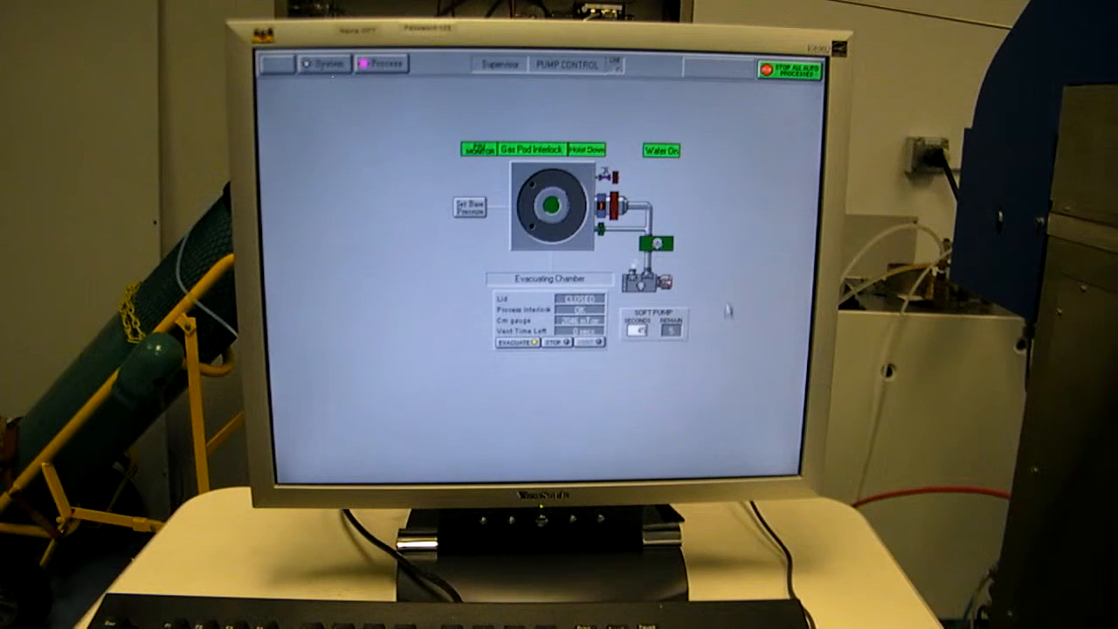
mouse_move(729, 277)
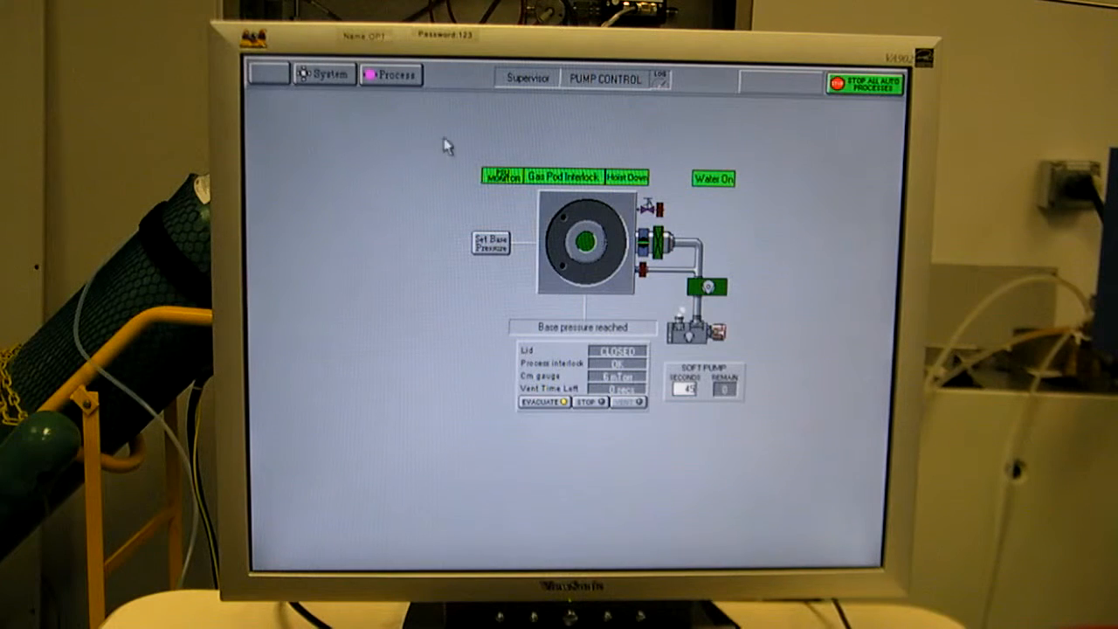
click(390, 74)
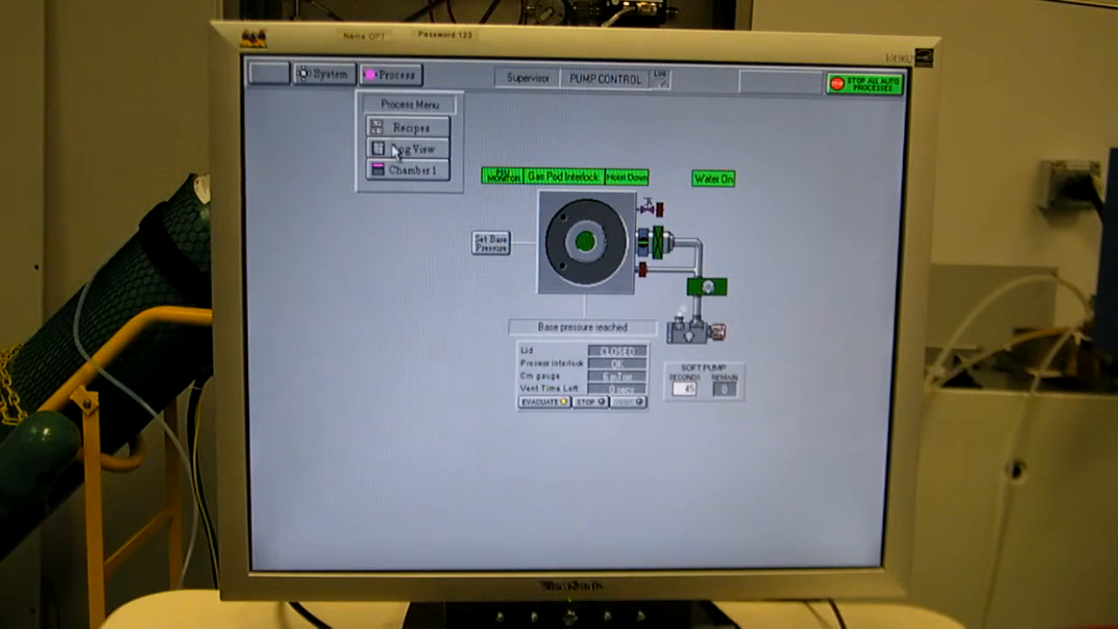
click(407, 171)
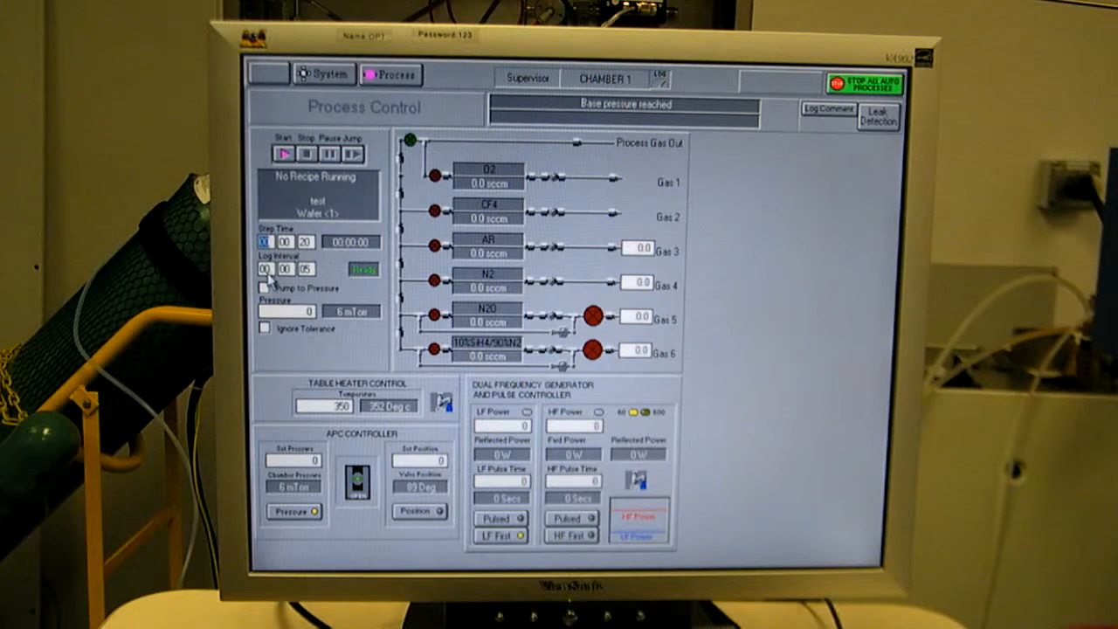
mouse_move(323, 279)
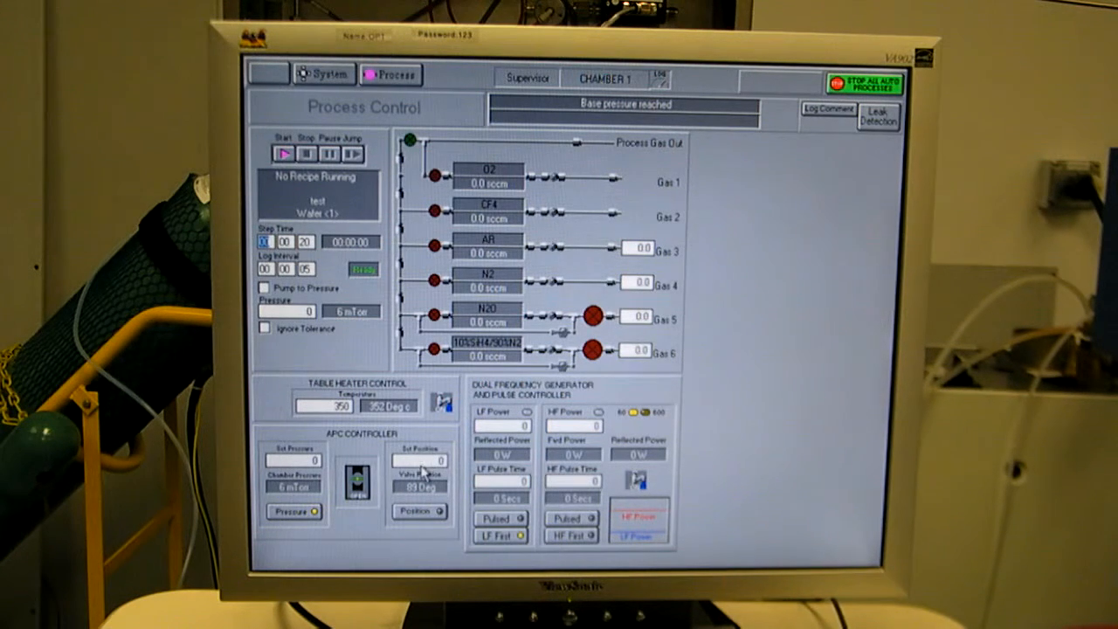
mouse_move(637, 199)
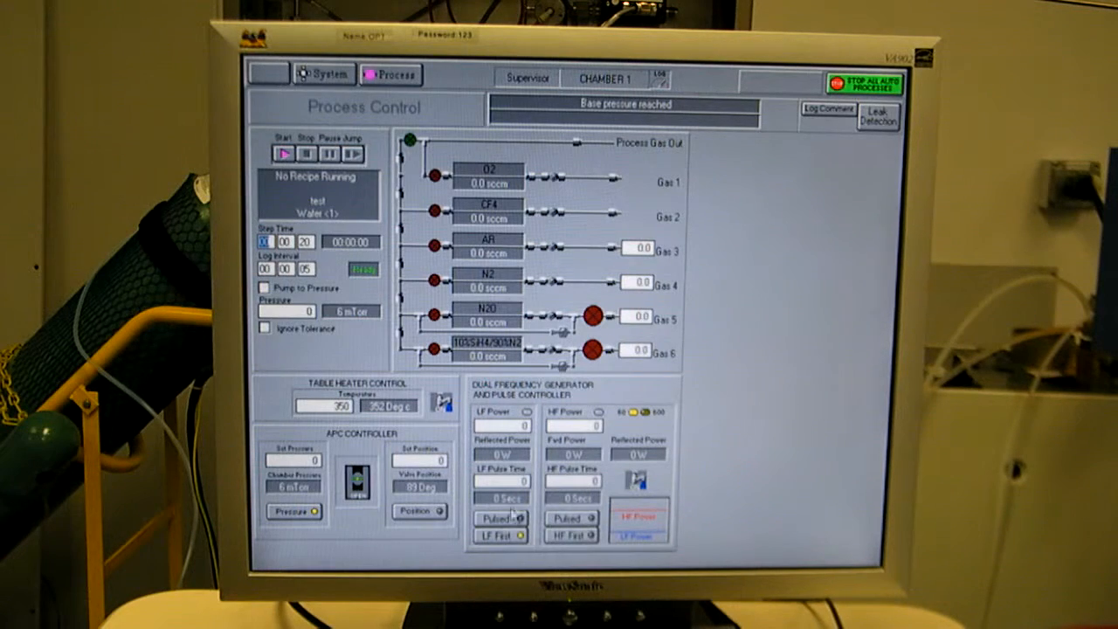
mouse_move(498, 348)
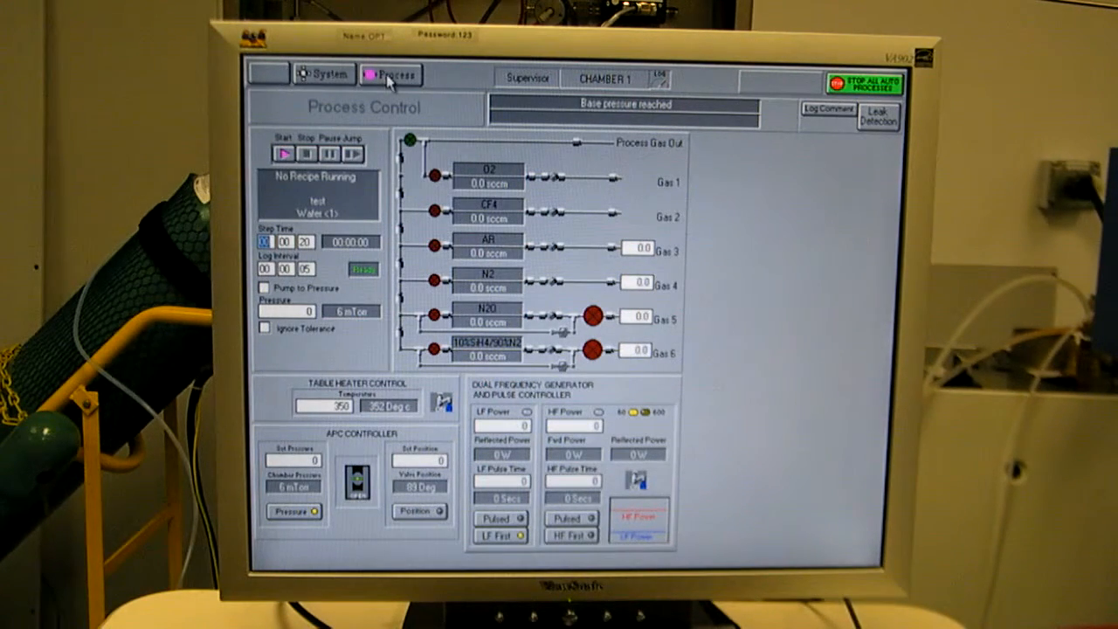
mouse_move(633, 214)
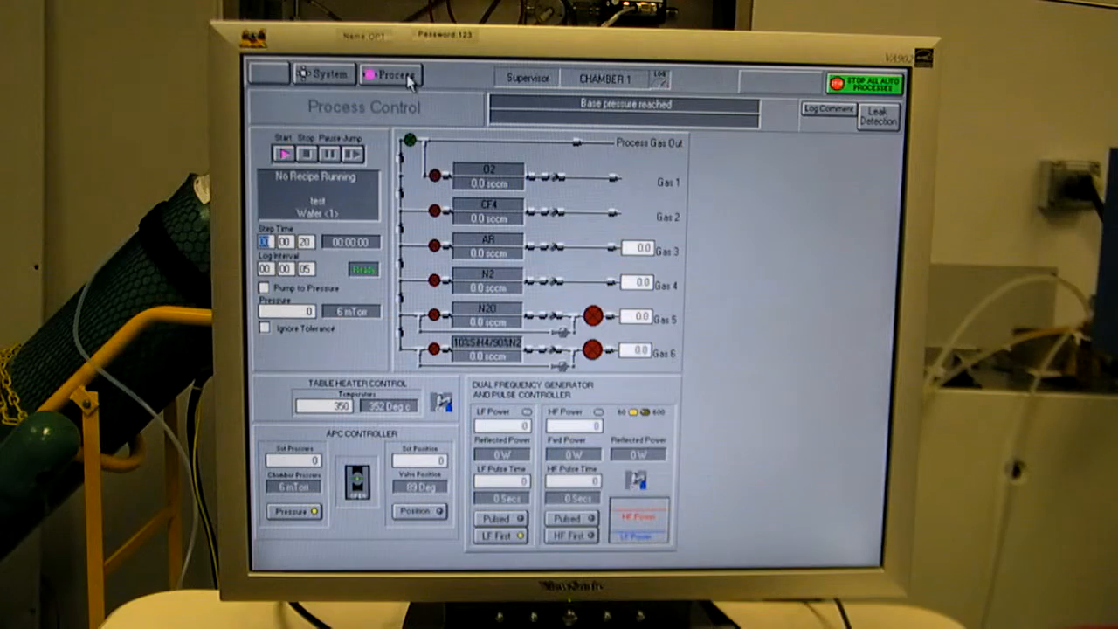
- Go to the Recipes page from the Process menu
click(388, 74)
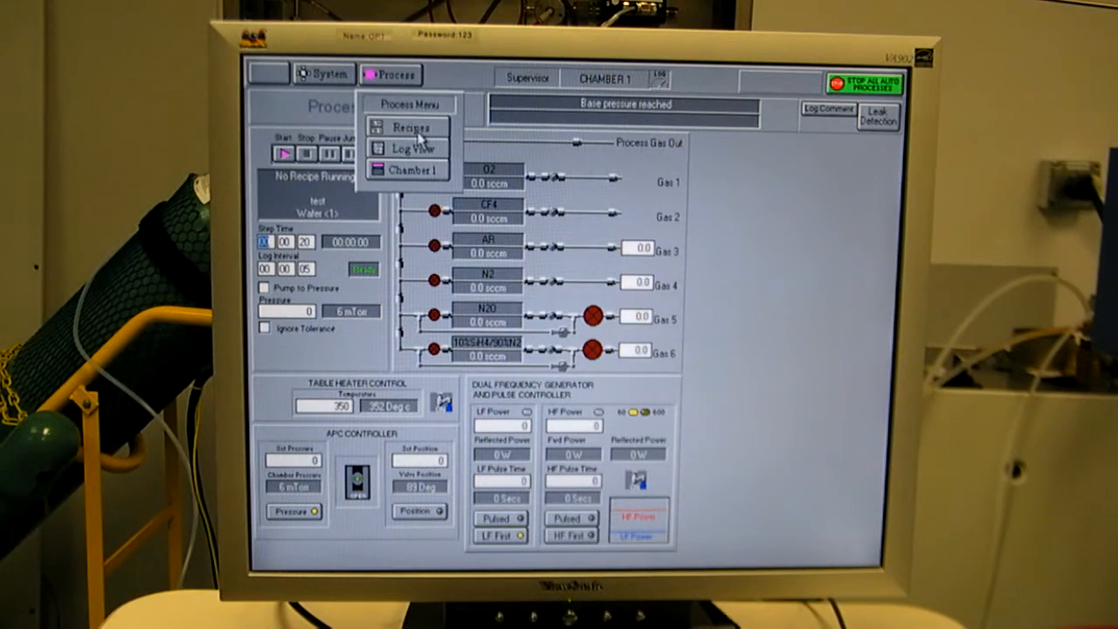
click(409, 126)
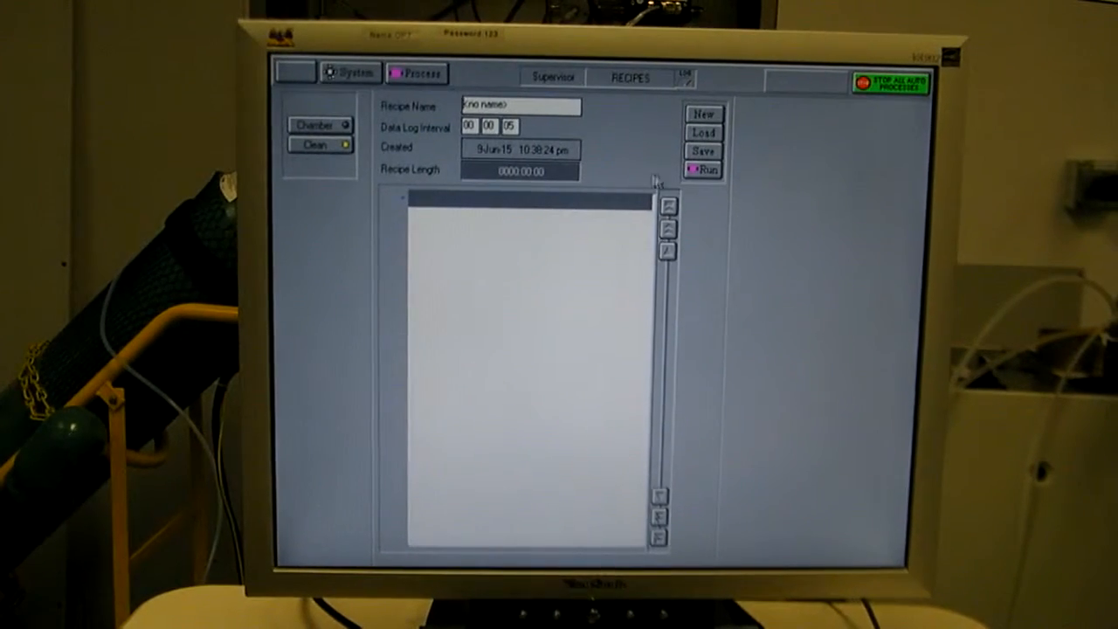
- Load the saved 'Clean Test' recipe into the recipe editor
click(703, 133)
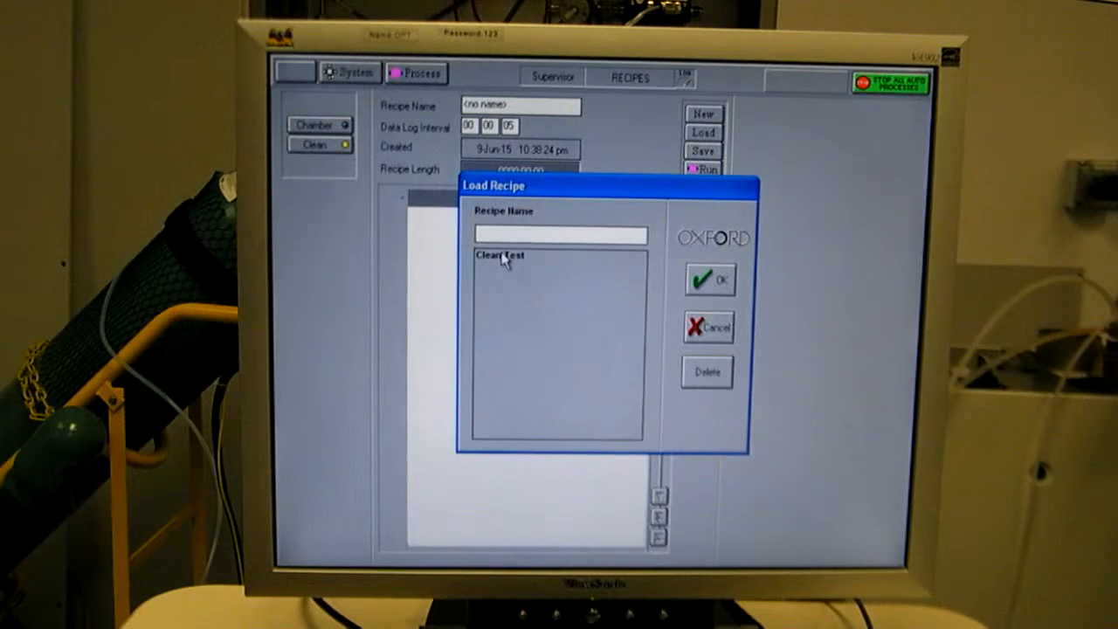
click(709, 280)
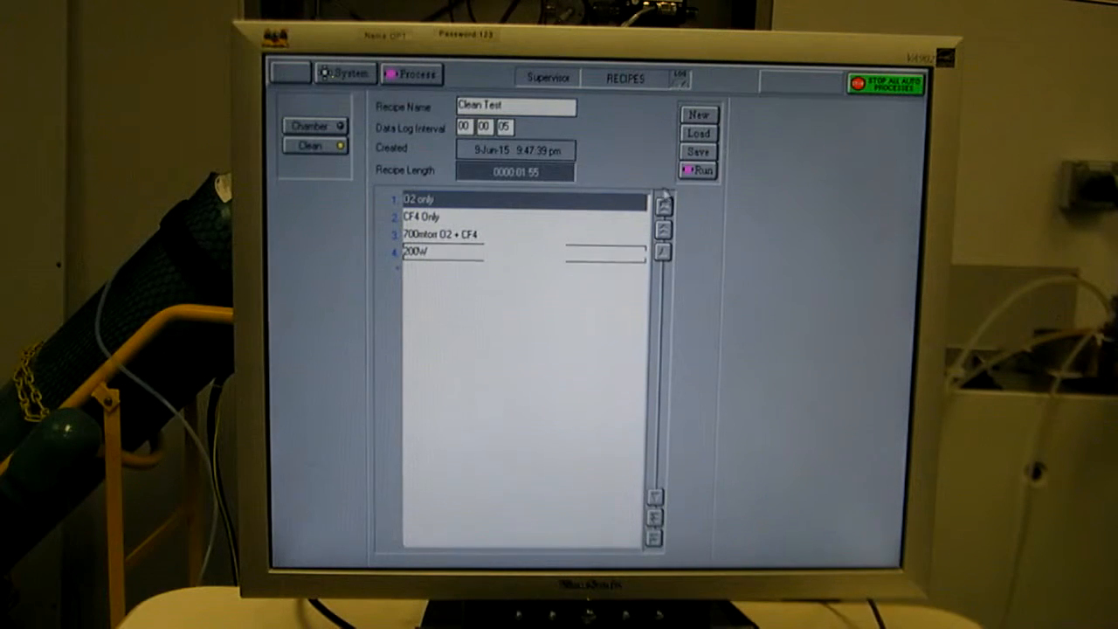
click(696, 169)
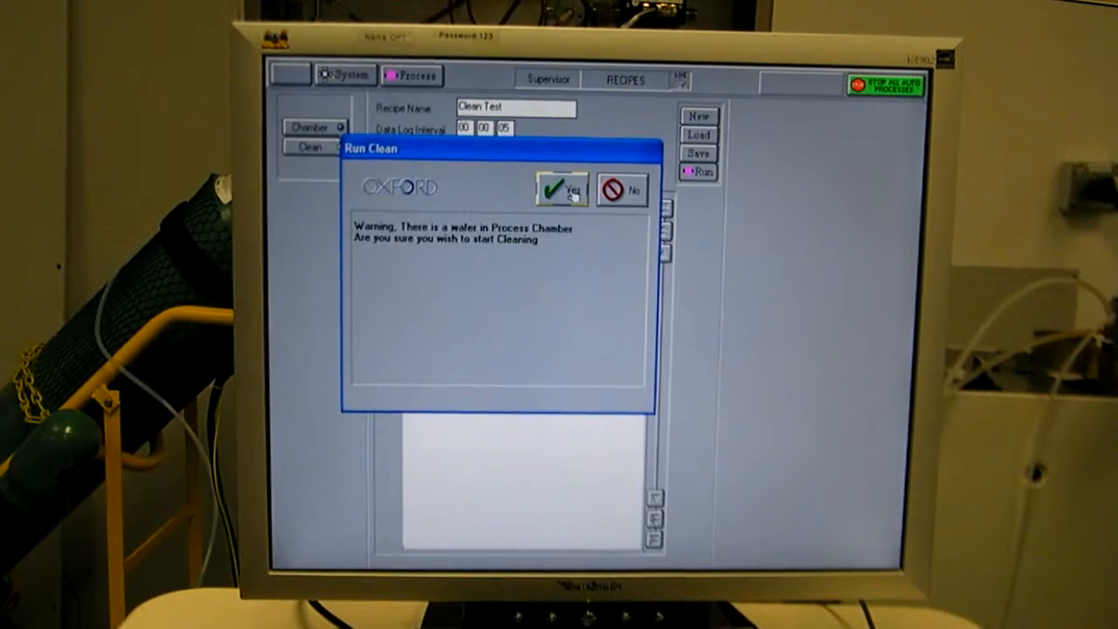
- Confirm cleaning despite the wafer warning and start the Clean Test recipe
click(560, 189)
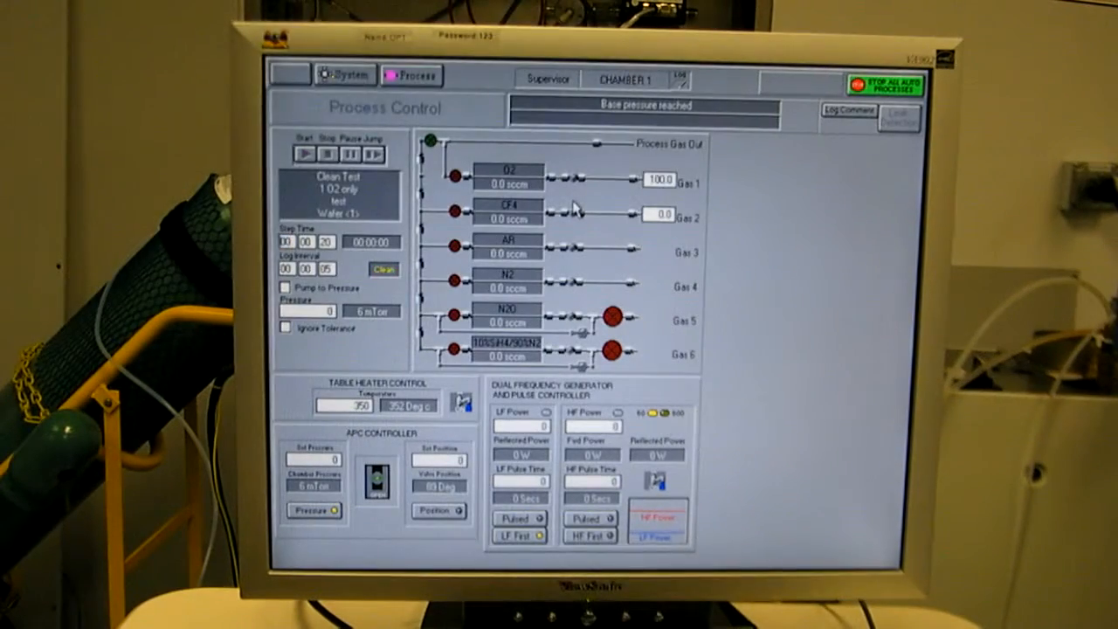
click(305, 153)
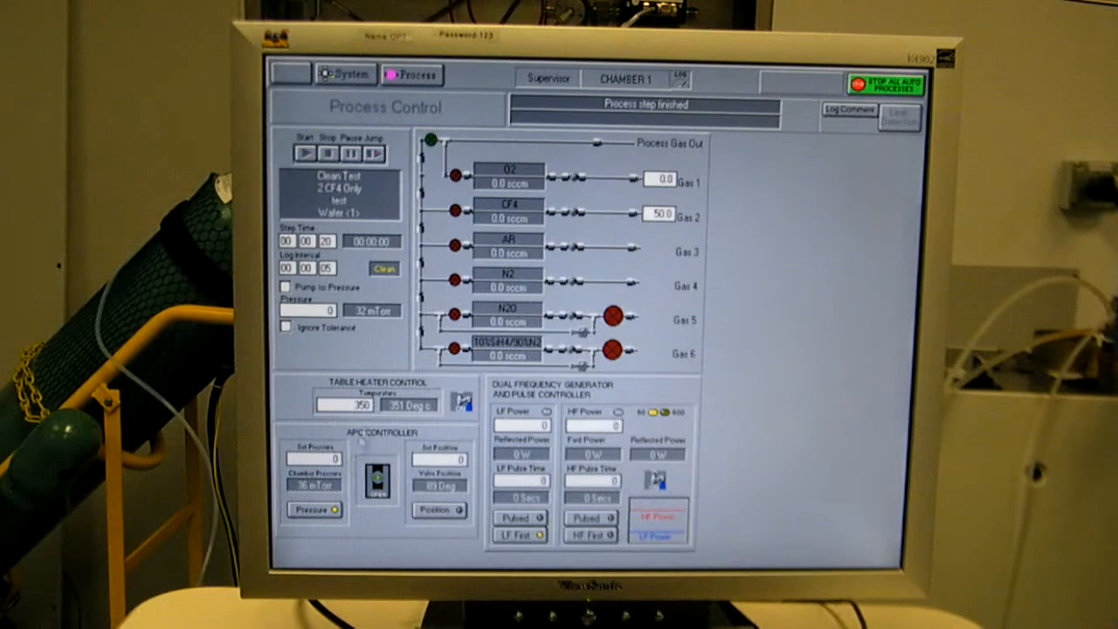
- Jump Clean Test ahead to step 3, 700 mTorr O2 + CF4
click(305, 153)
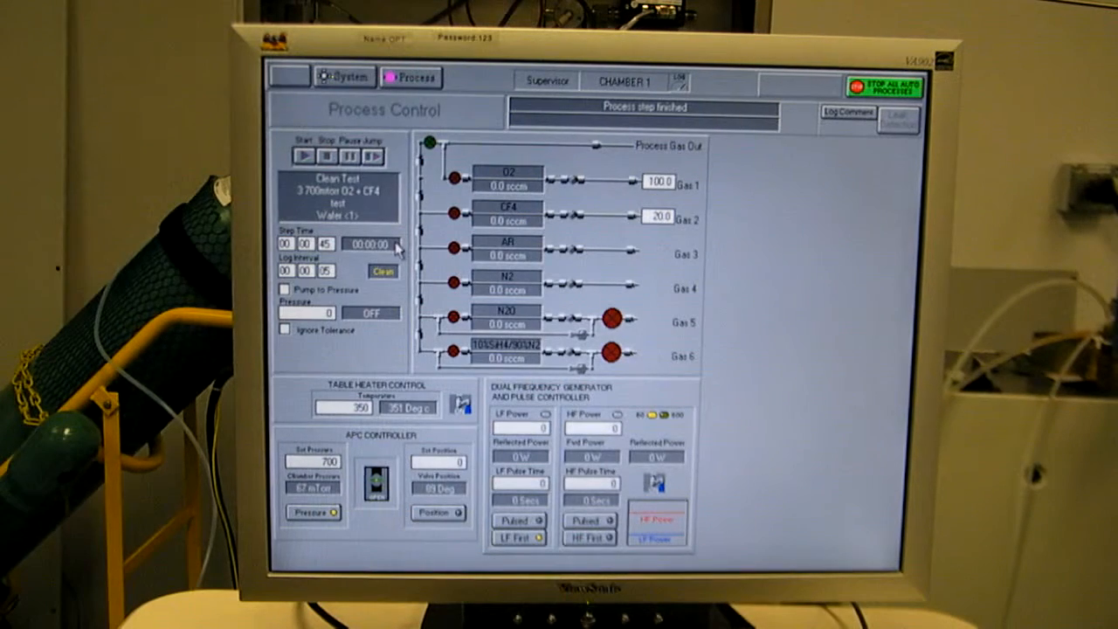
- Jump Clean Test ahead to step 4, the 200 W RF step
click(303, 155)
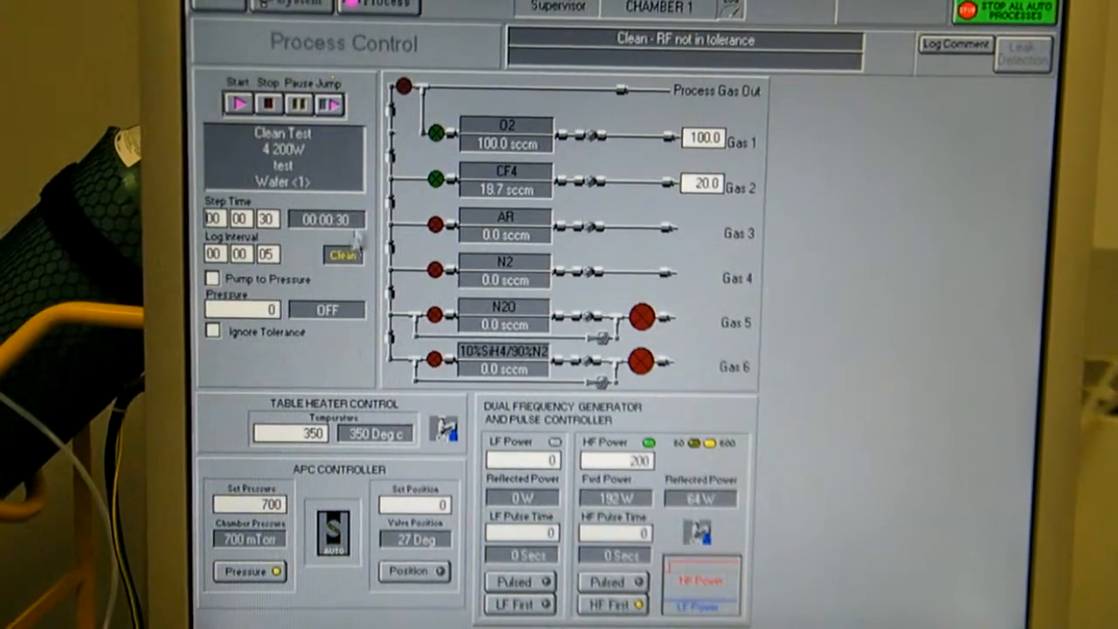
- Advance Clean Test through its final step until end of process is reached
click(239, 104)
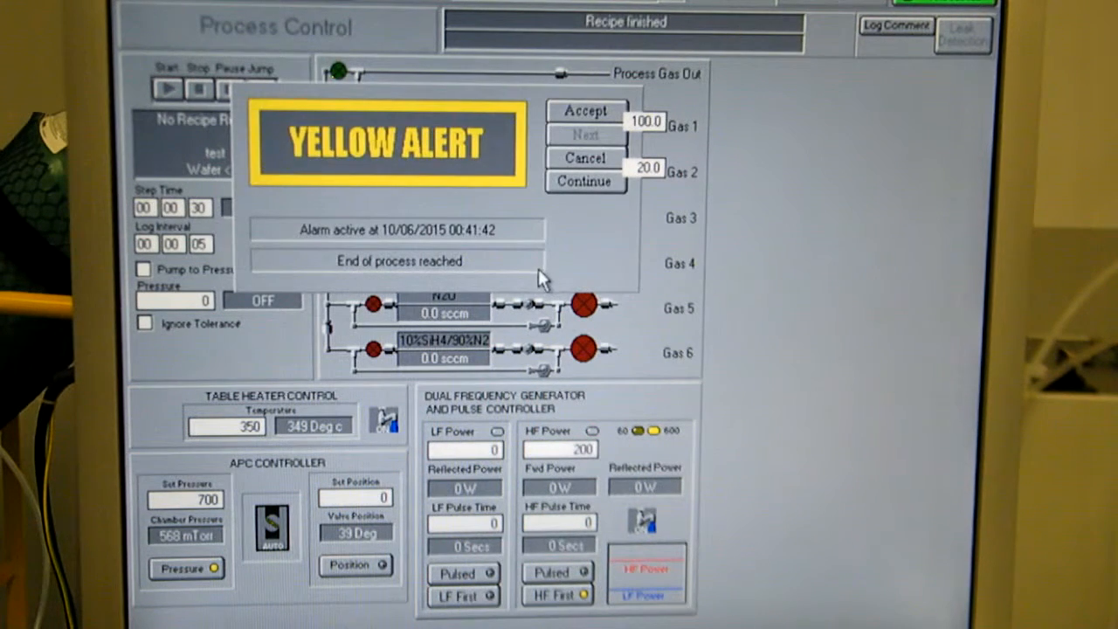
- Accept the end-of-process Yellow Alert and return to the Recipes page
click(585, 111)
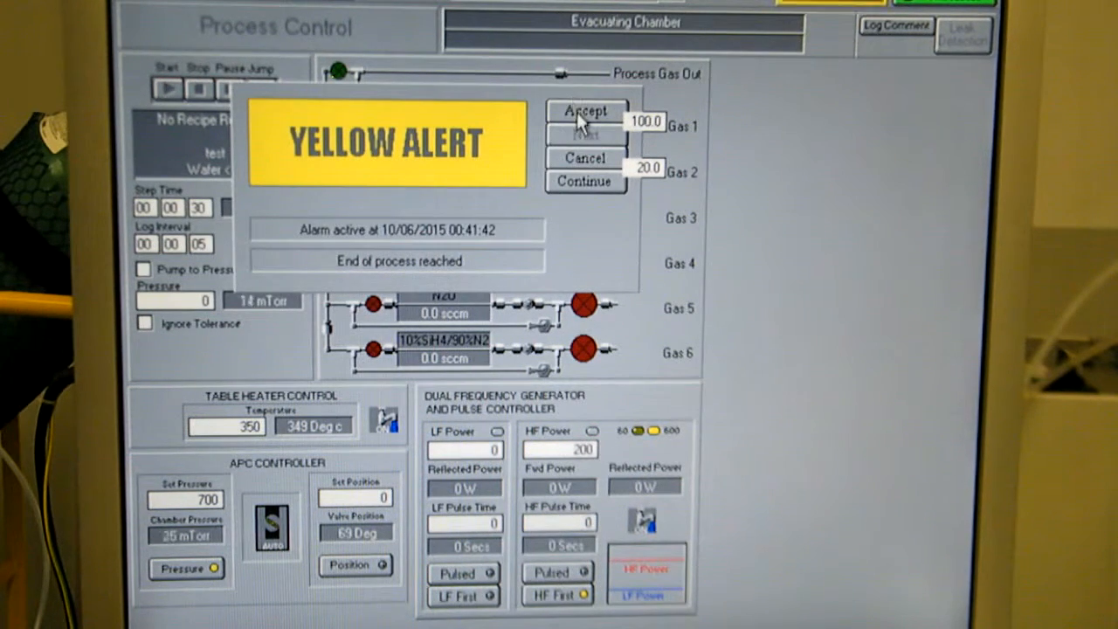
click(585, 114)
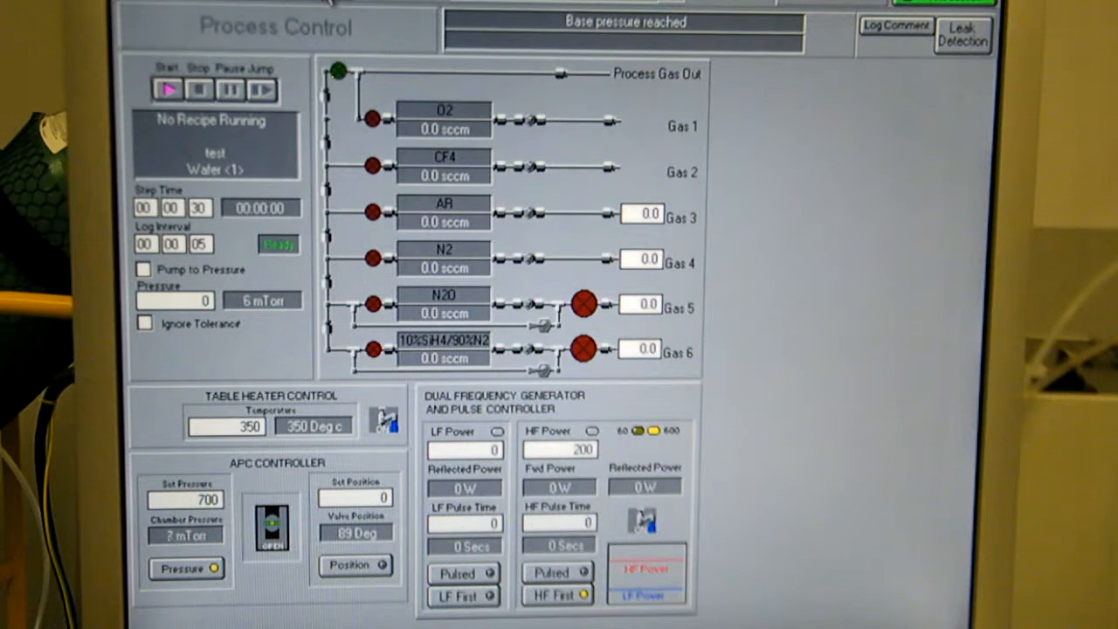
click(275, 26)
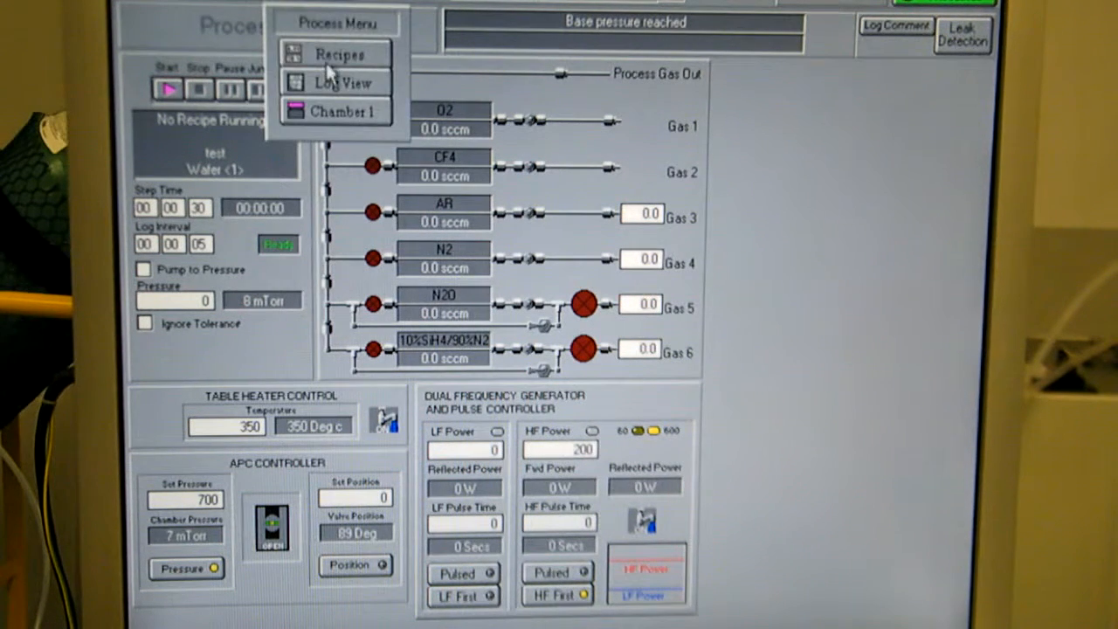
click(340, 54)
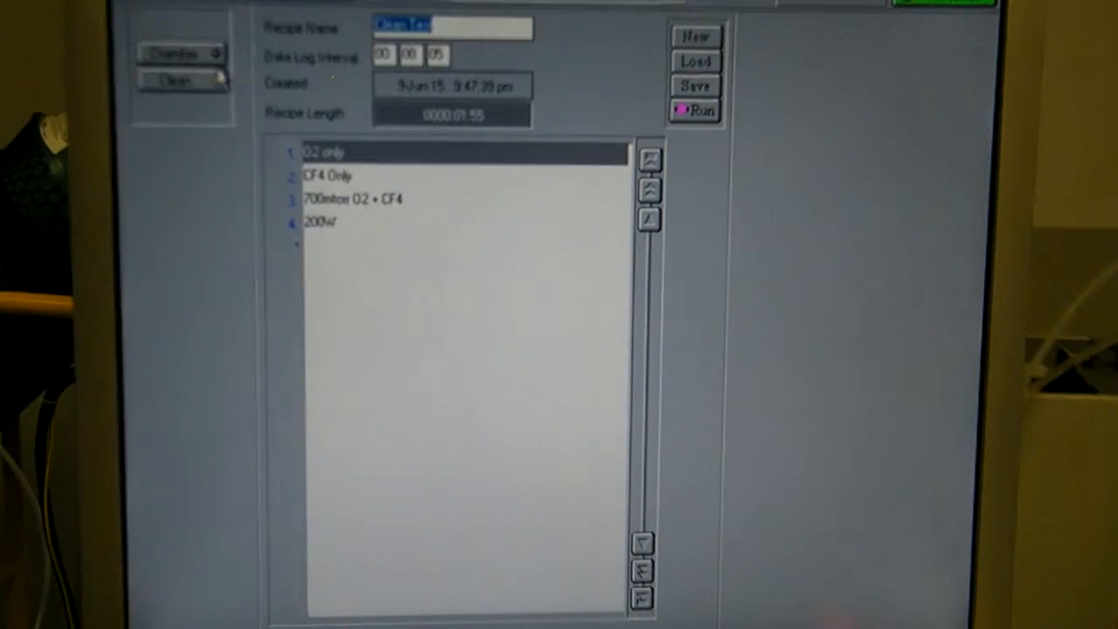
- Clear the editor, load 'Test' recipe, and send it to Process Control
click(179, 52)
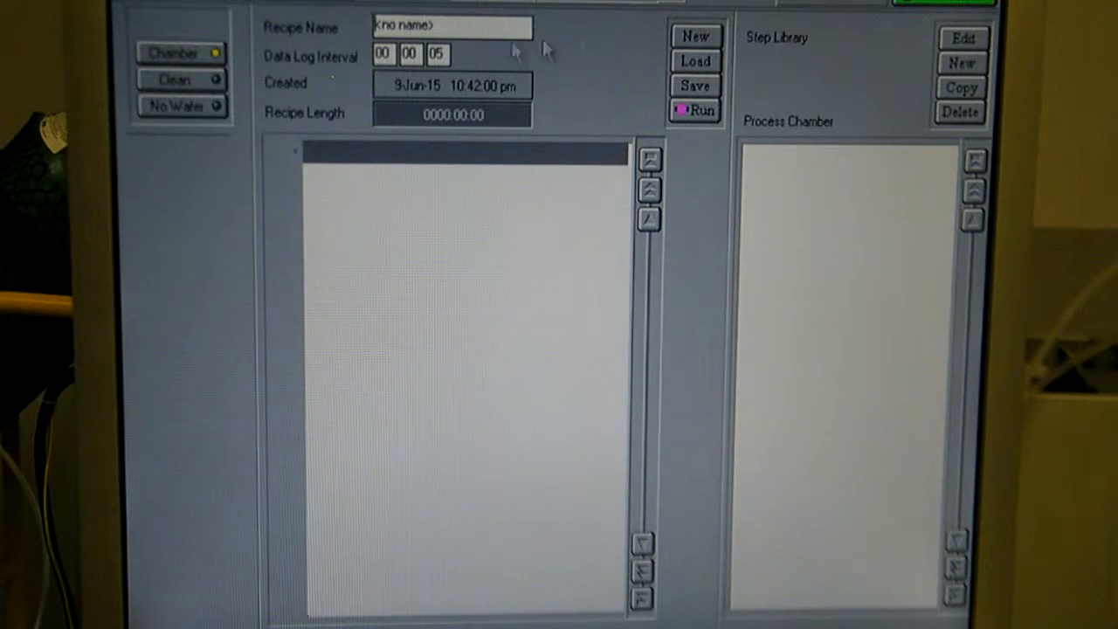
click(695, 61)
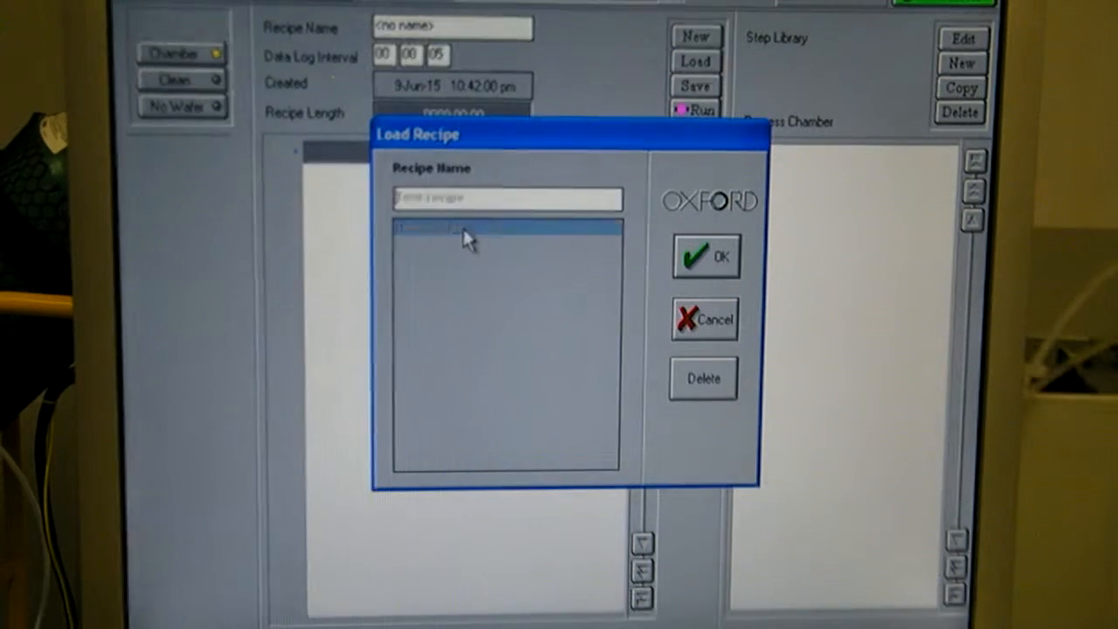
click(705, 256)
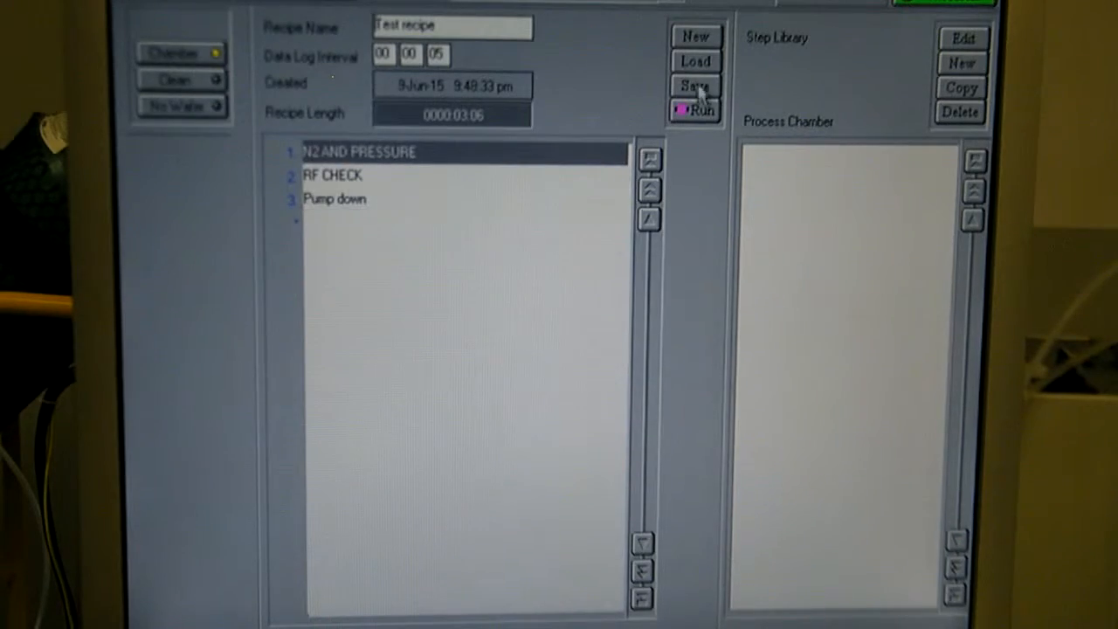
click(694, 109)
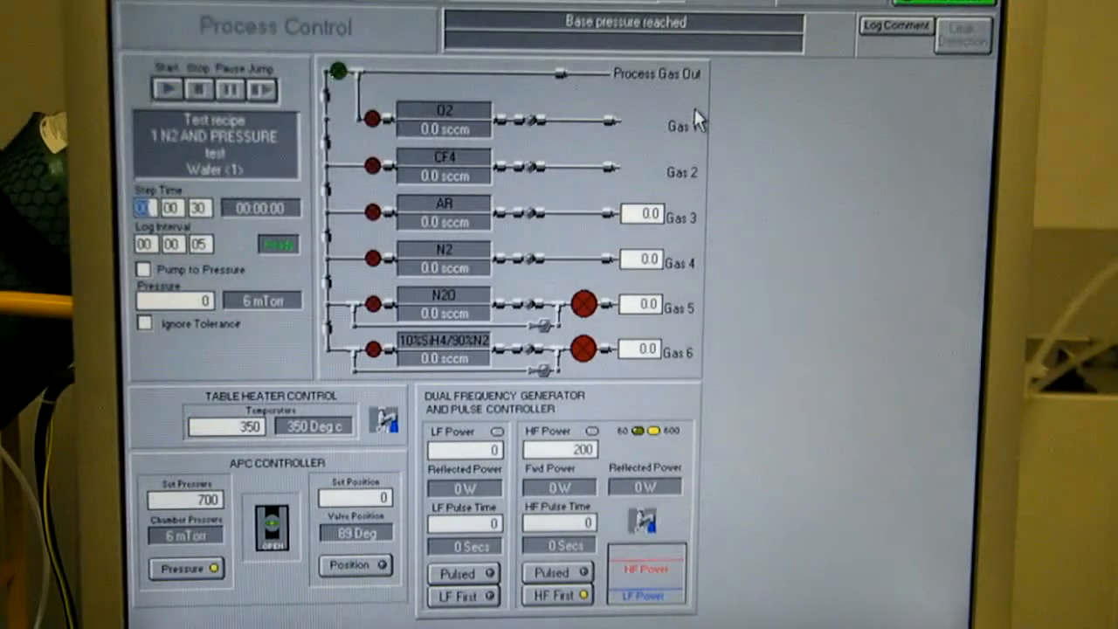